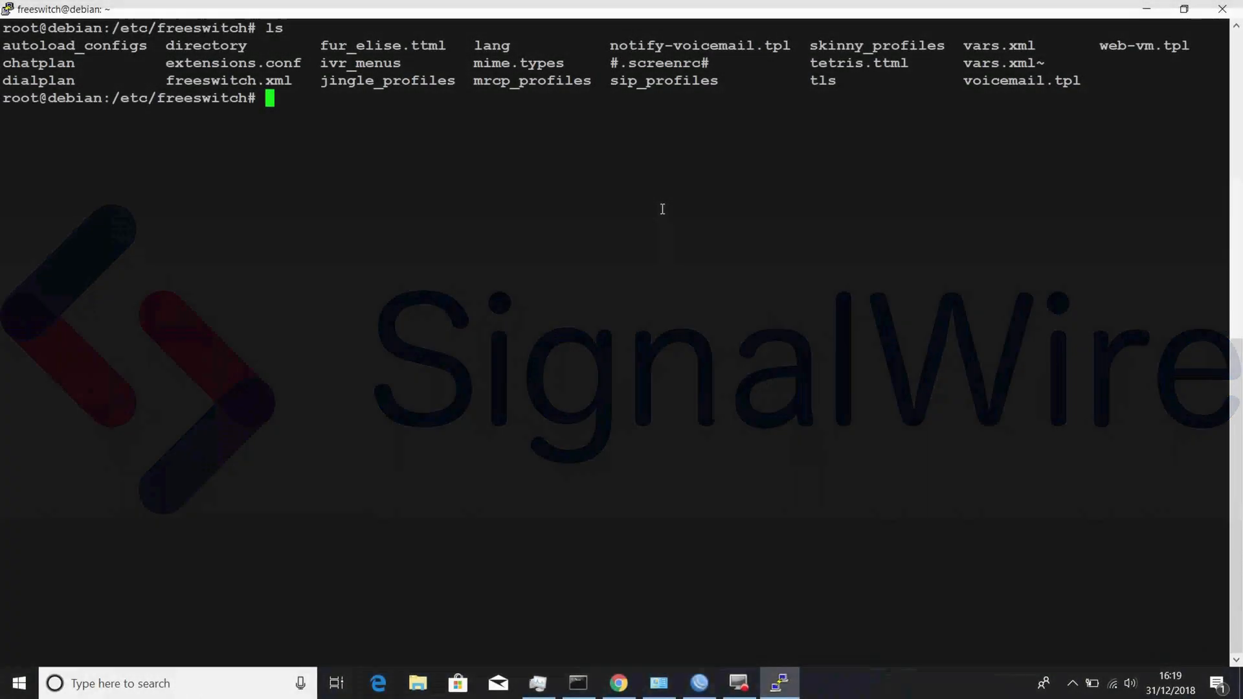
Check freeswitch.list, install freeswitch-mod-signalwire, load mod_signalwire, and view modules.conf.xml.
type("vi /etc/apt/sources.list.d/freeswitch.list")
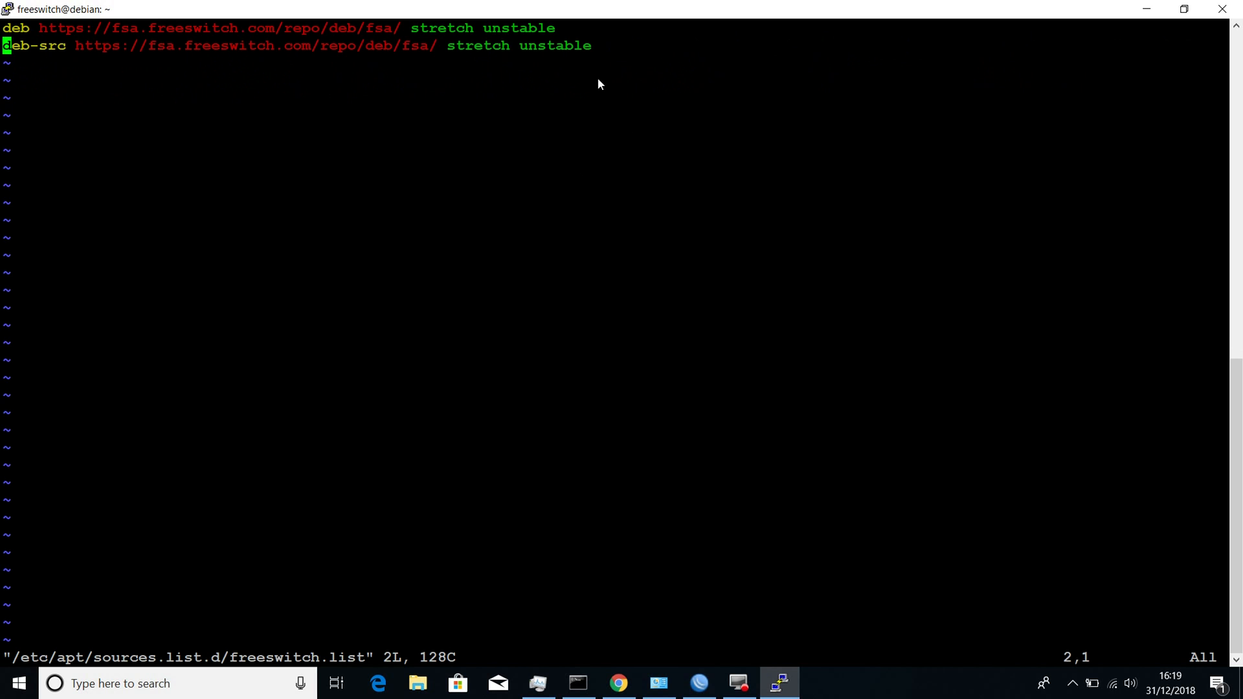
mouse_move(577, 179)
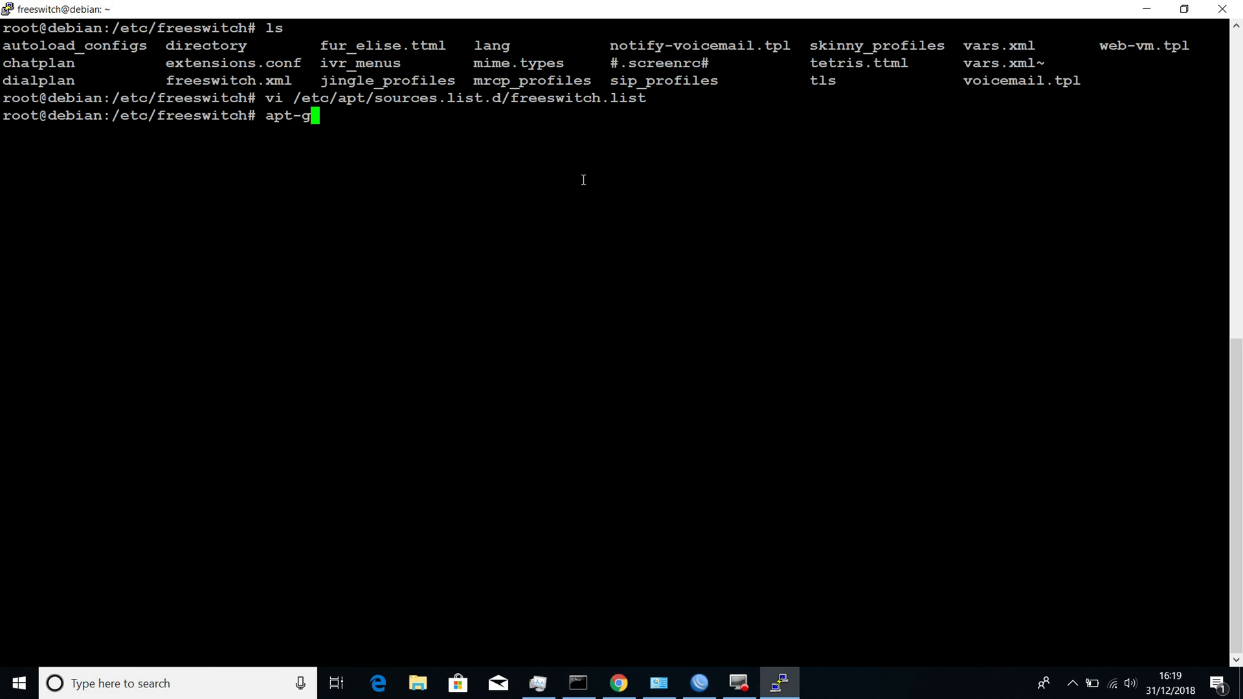
type("et update && apt-get install free")
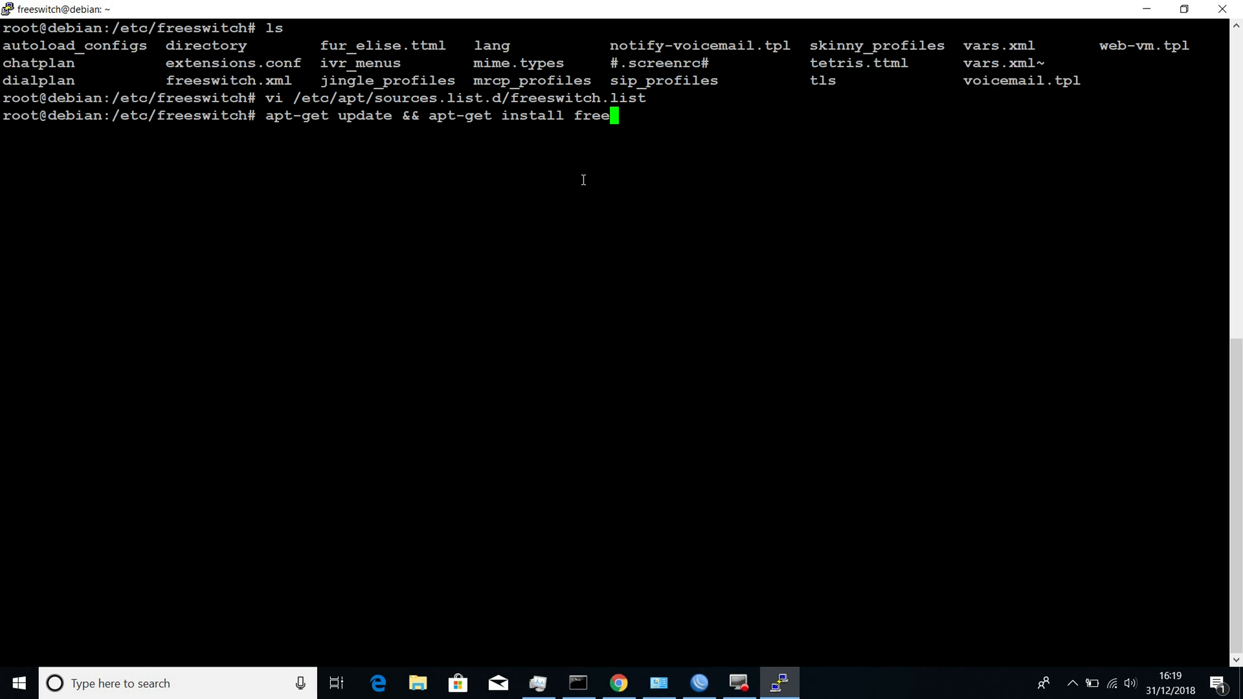
type("switch-mod-signalwire")
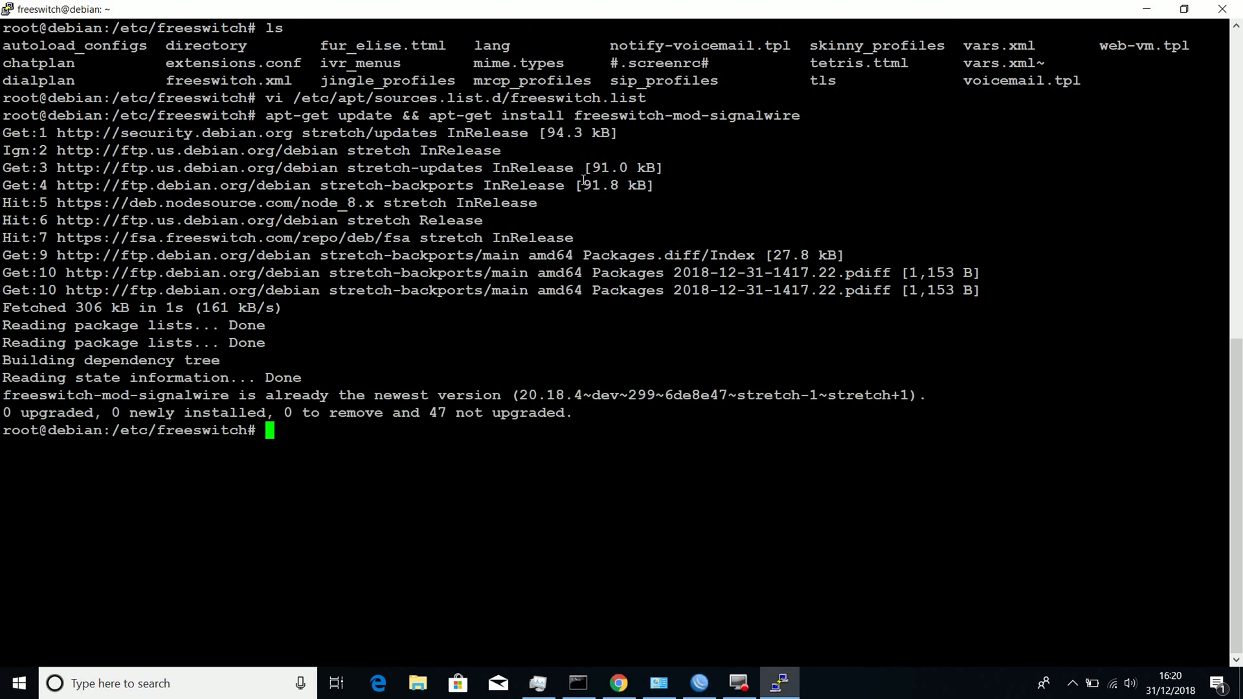
type("fs_cli -x \"load mod_signalwire")
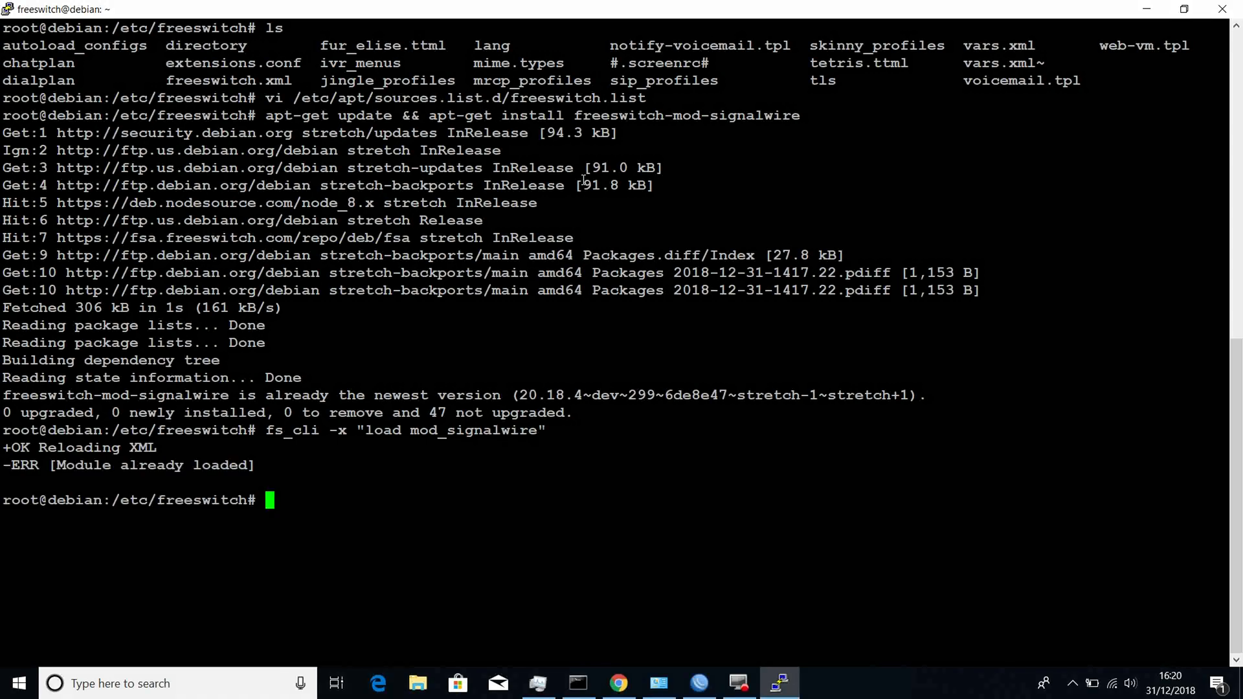
type("vi /etc/freeswitch/autoload_configs/modules.conf.xml")
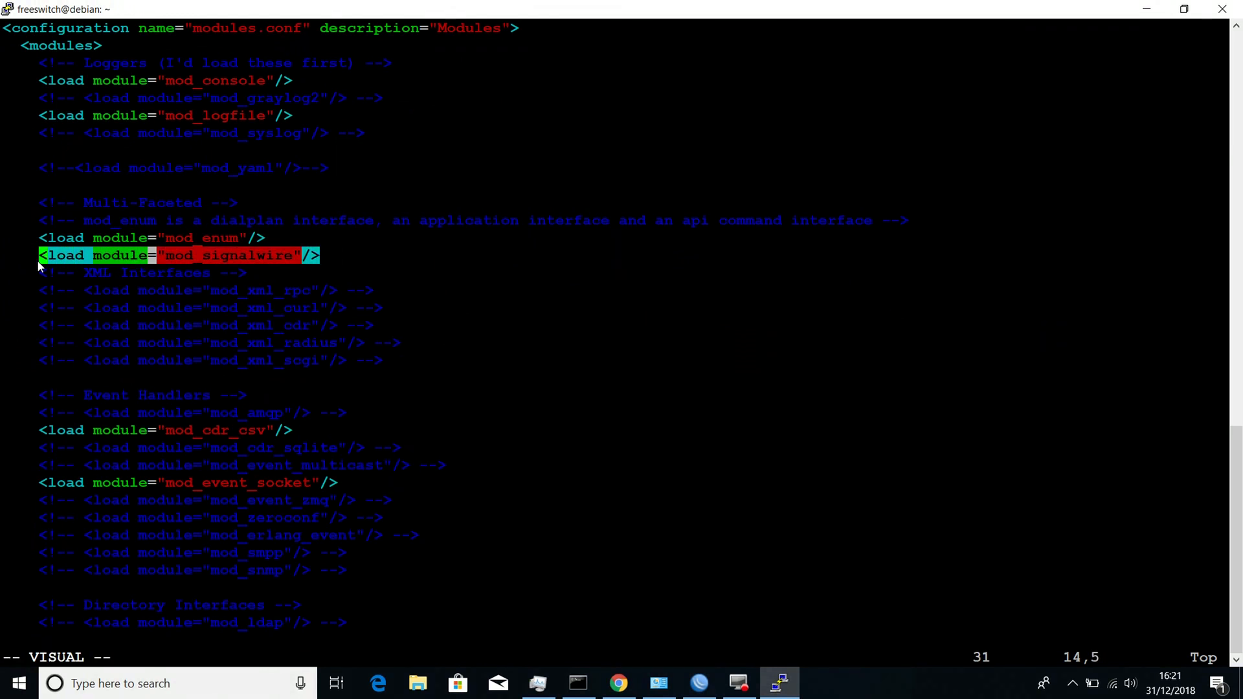
Close modules.conf.xml unchanged after confirming its mod_signalwire load line.
key("Escape")
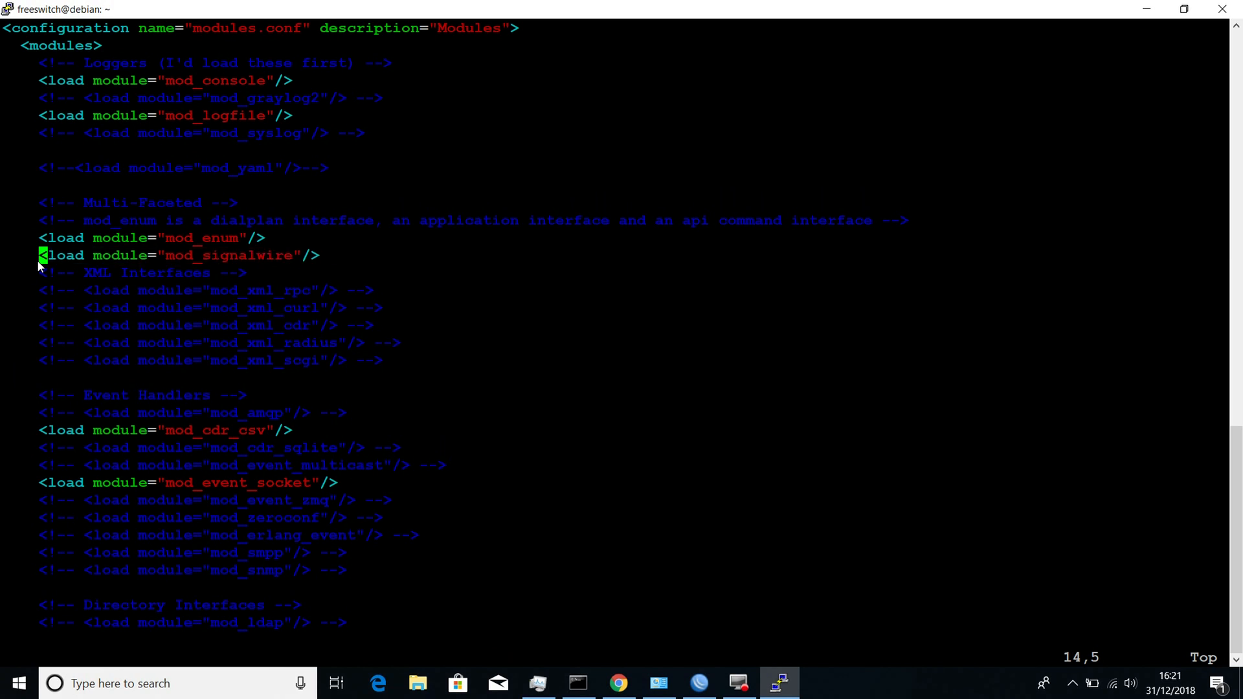
type(":q")
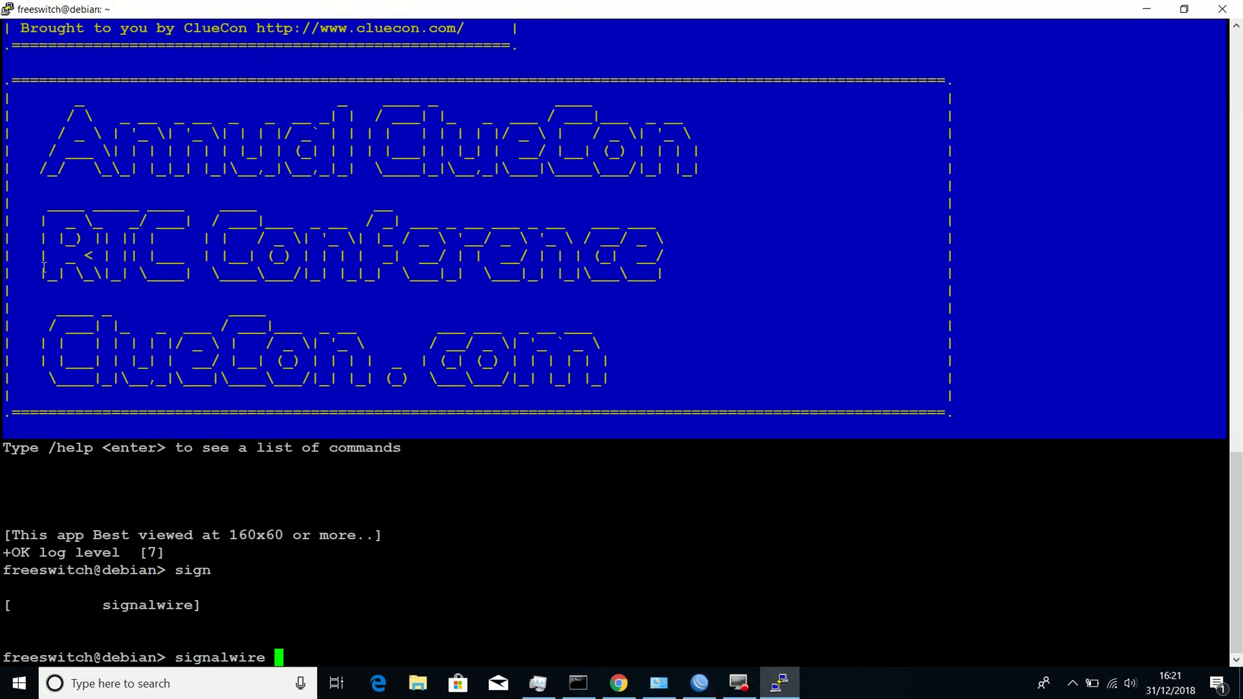
Print the SignalWire connection token in fs_cli with 'signalwire token'.
type("token")
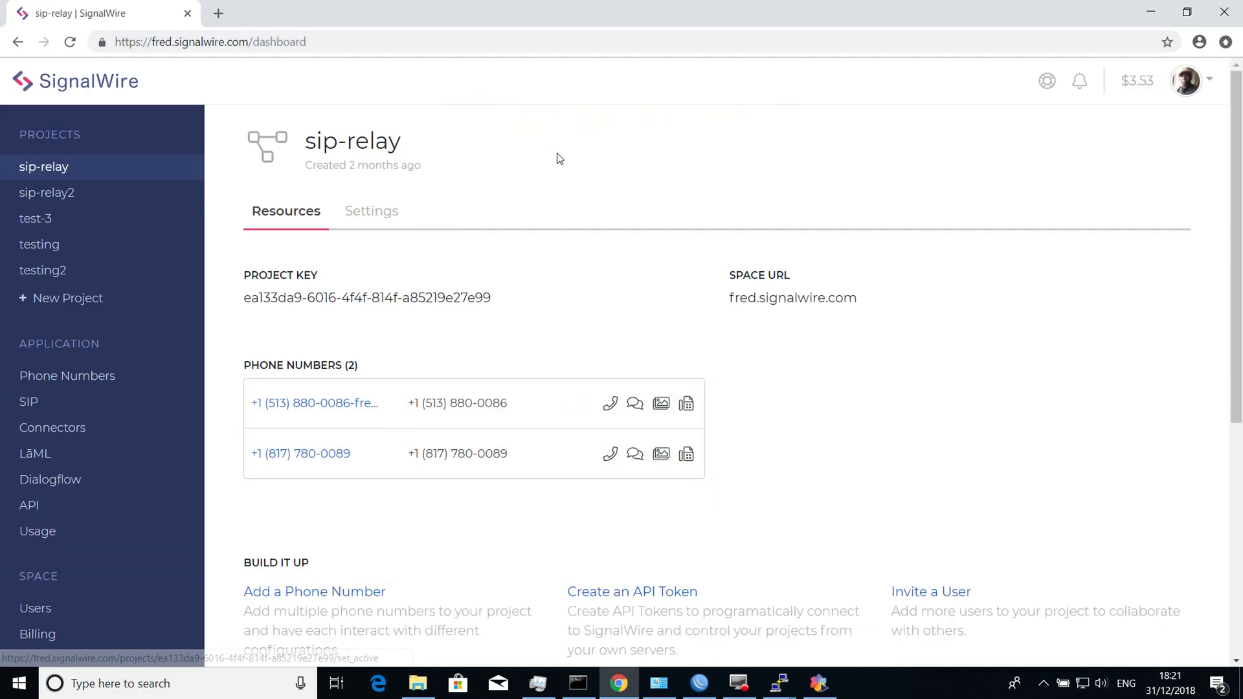
mouse_move(53, 427)
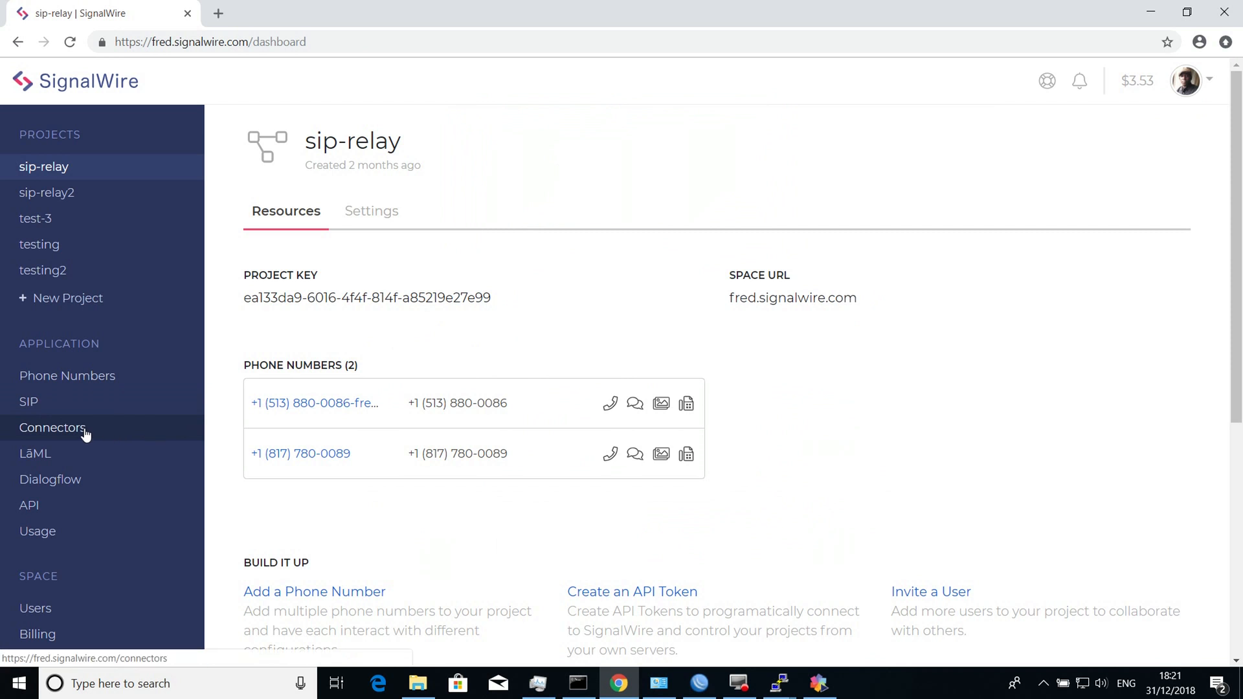
left_click(52, 428)
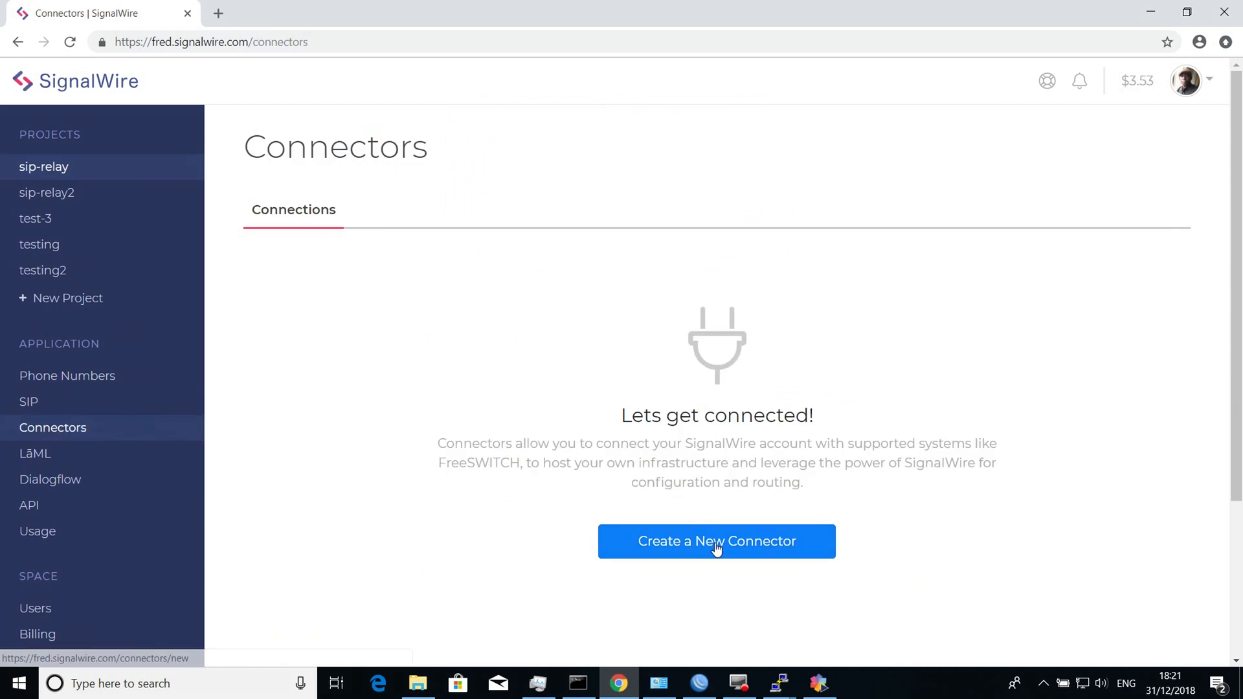
left_click(716, 541)
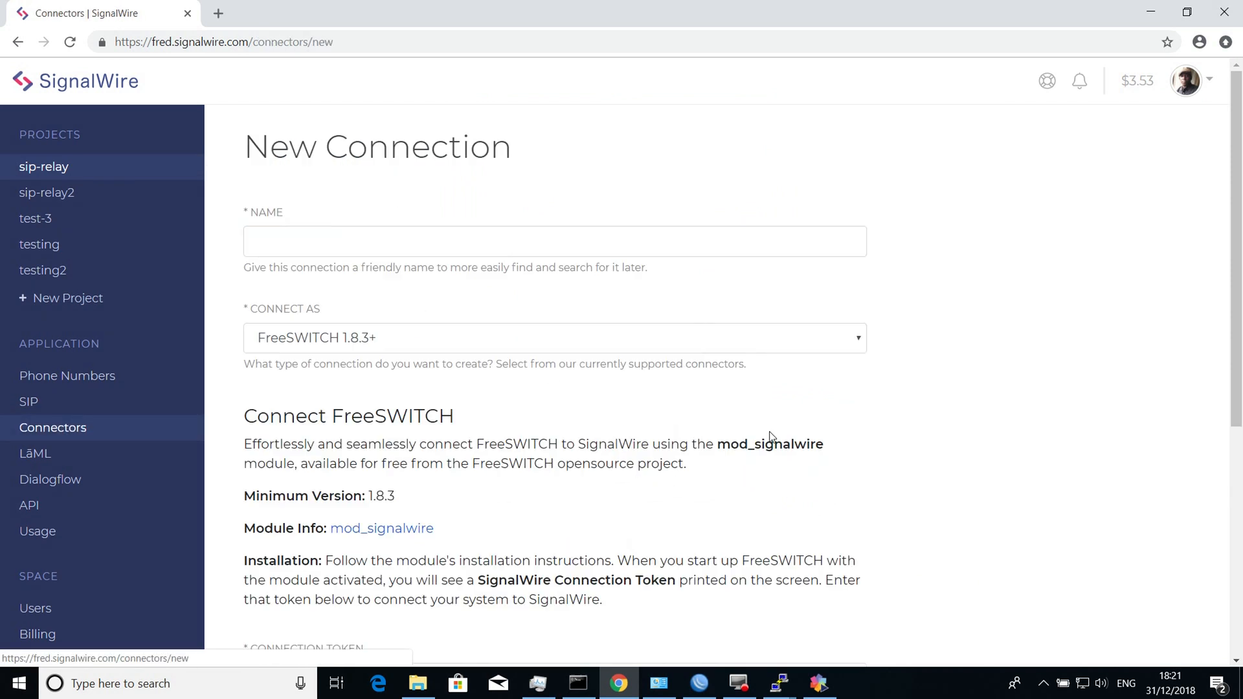
type("Freeswitch_test2")
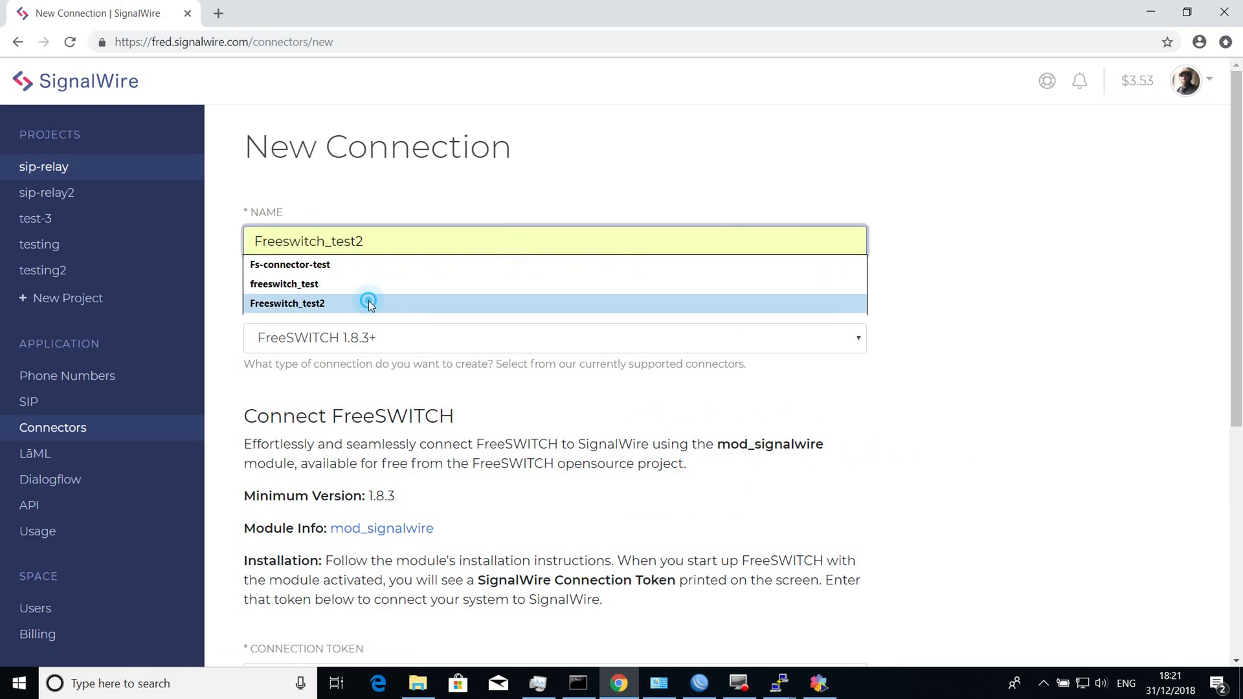
left_click(287, 303)
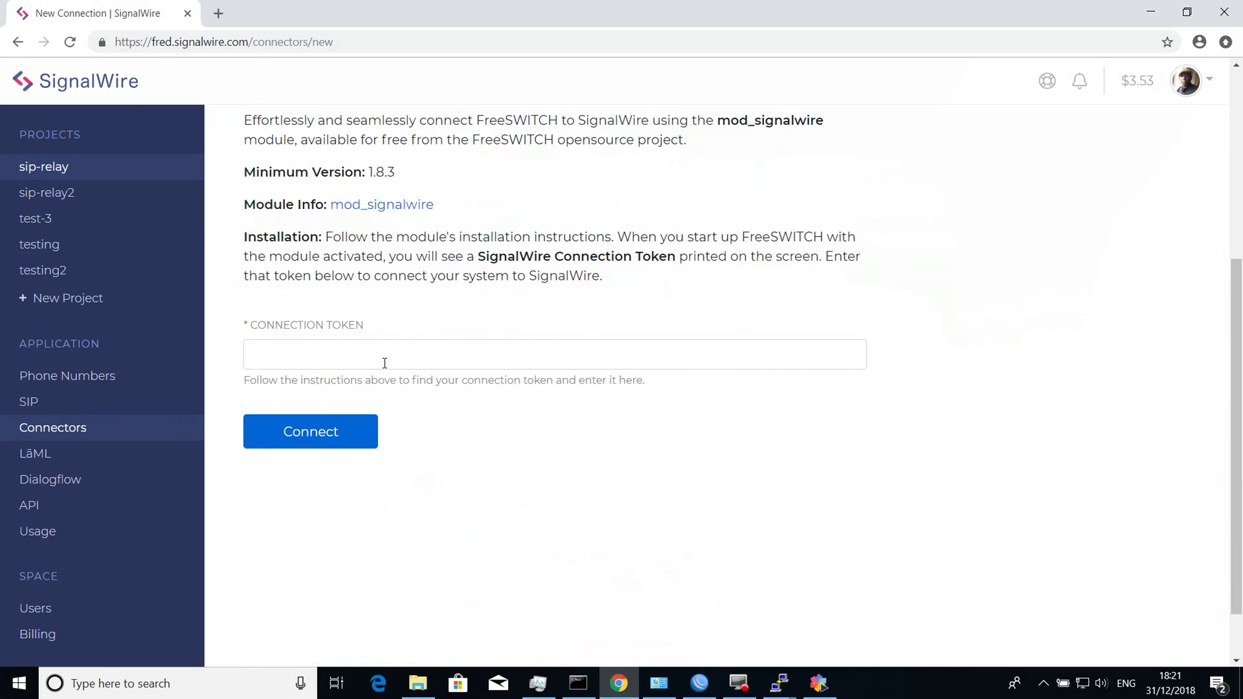
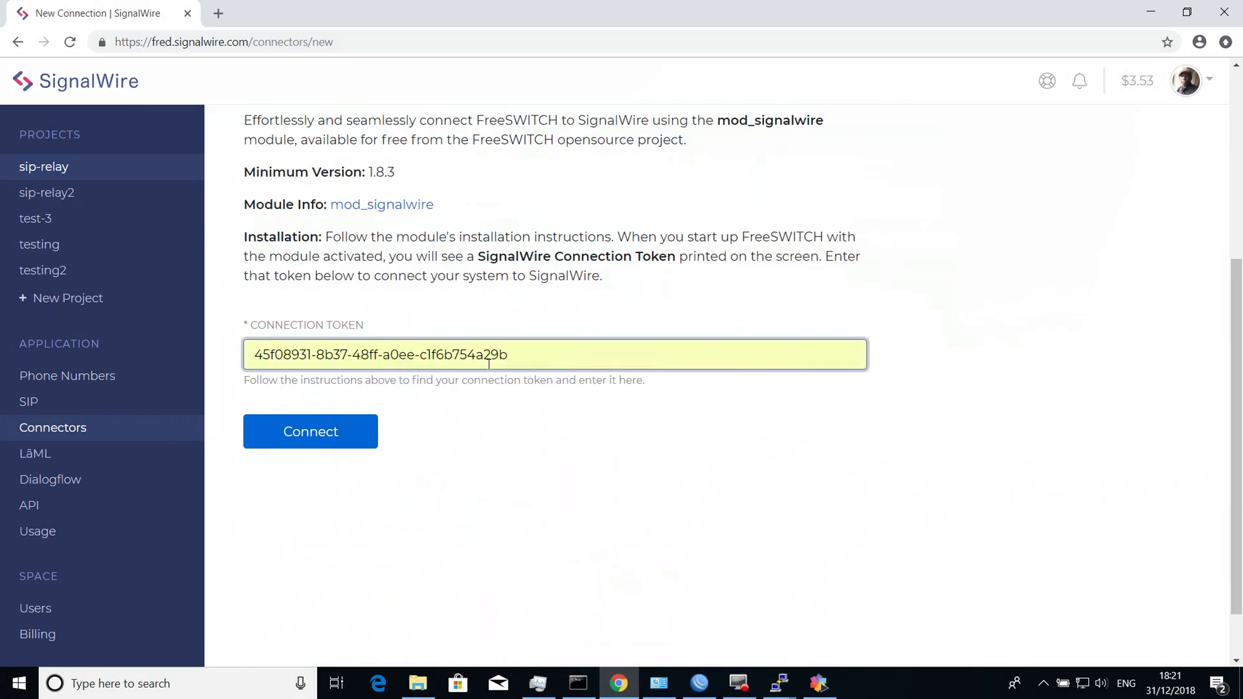
left_click(311, 432)
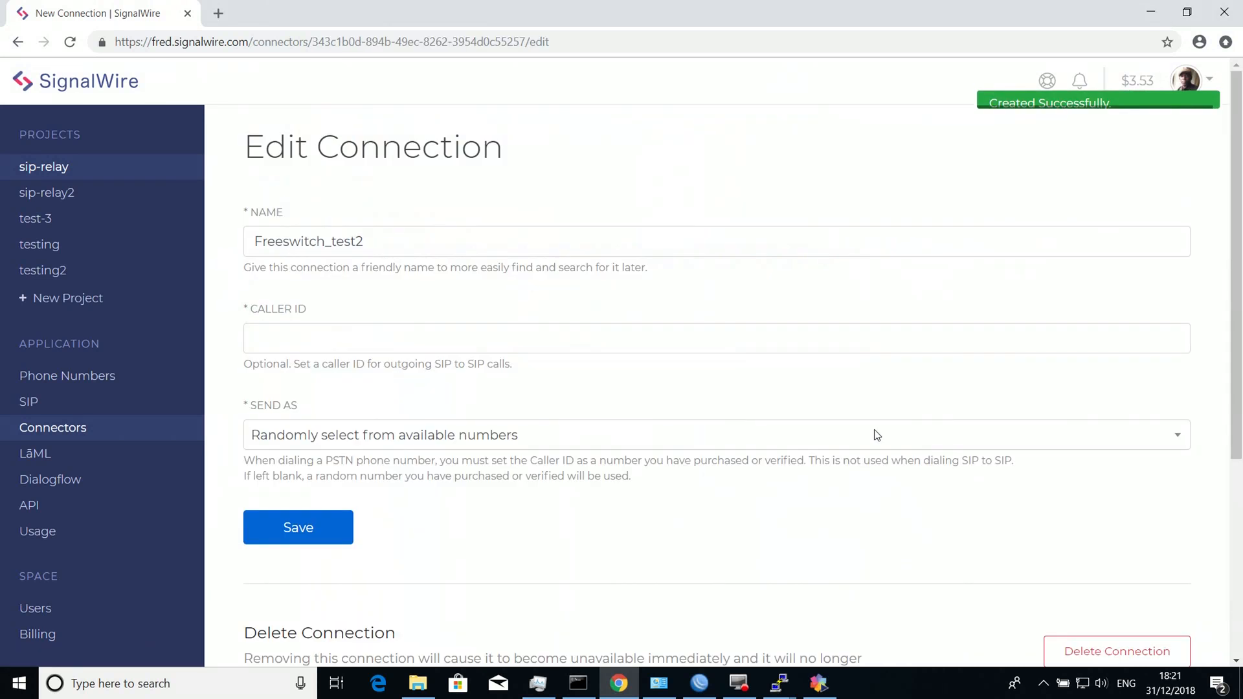
Save the new Freeswitch_test2 connector's settings.
scroll("down", 3)
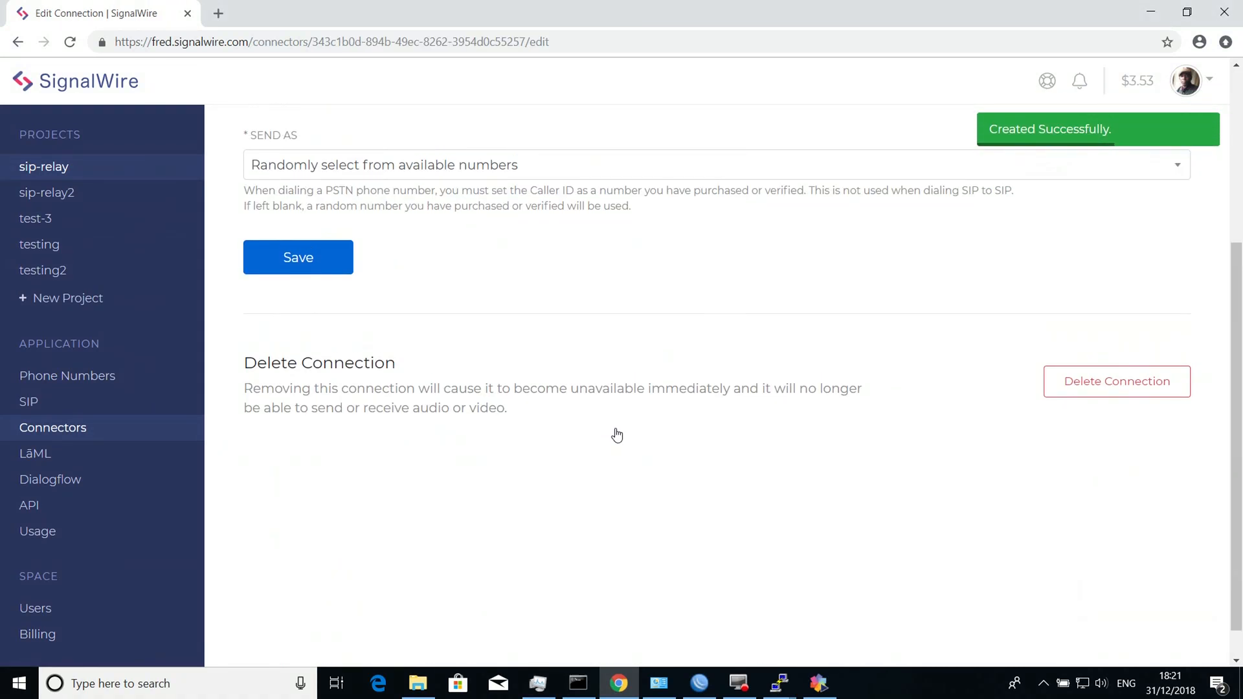
left_click(297, 257)
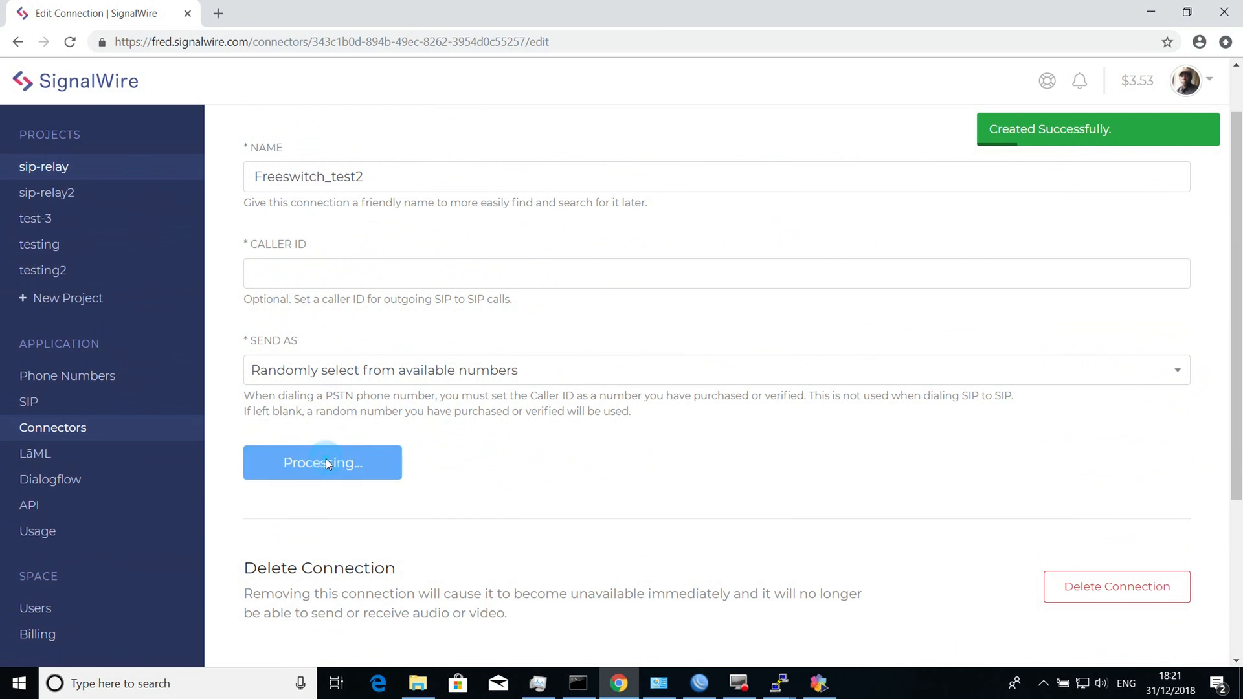
left_click(322, 462)
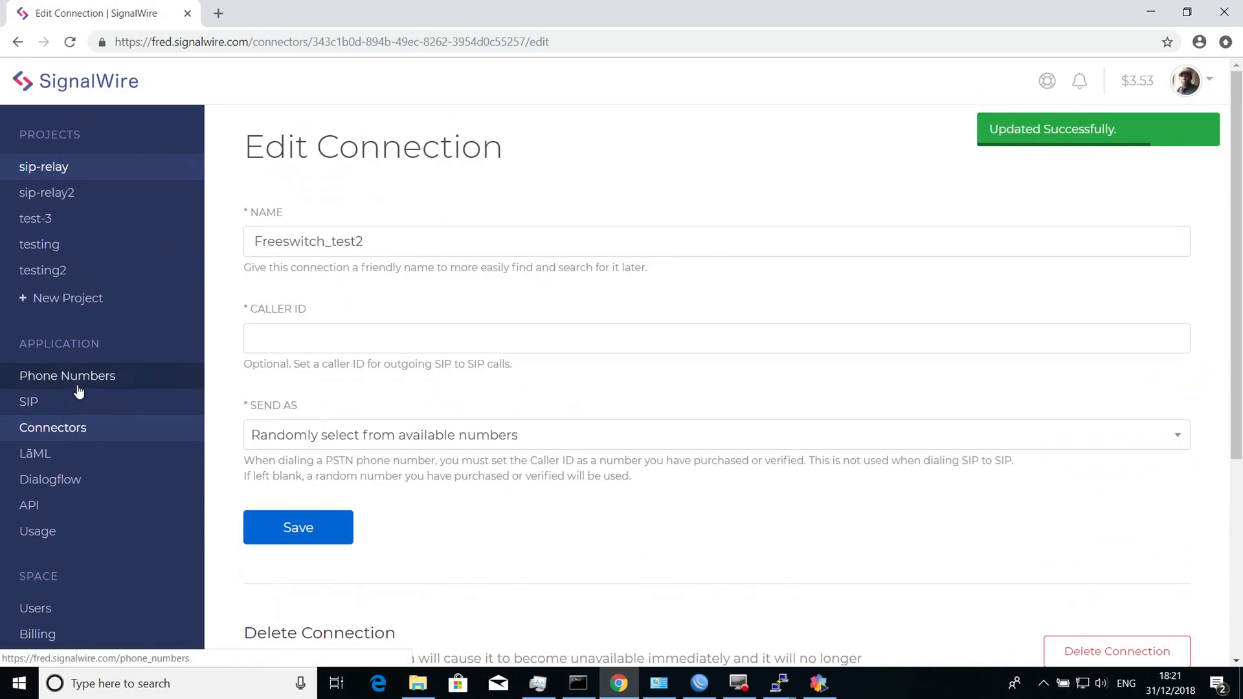
left_click(67, 375)
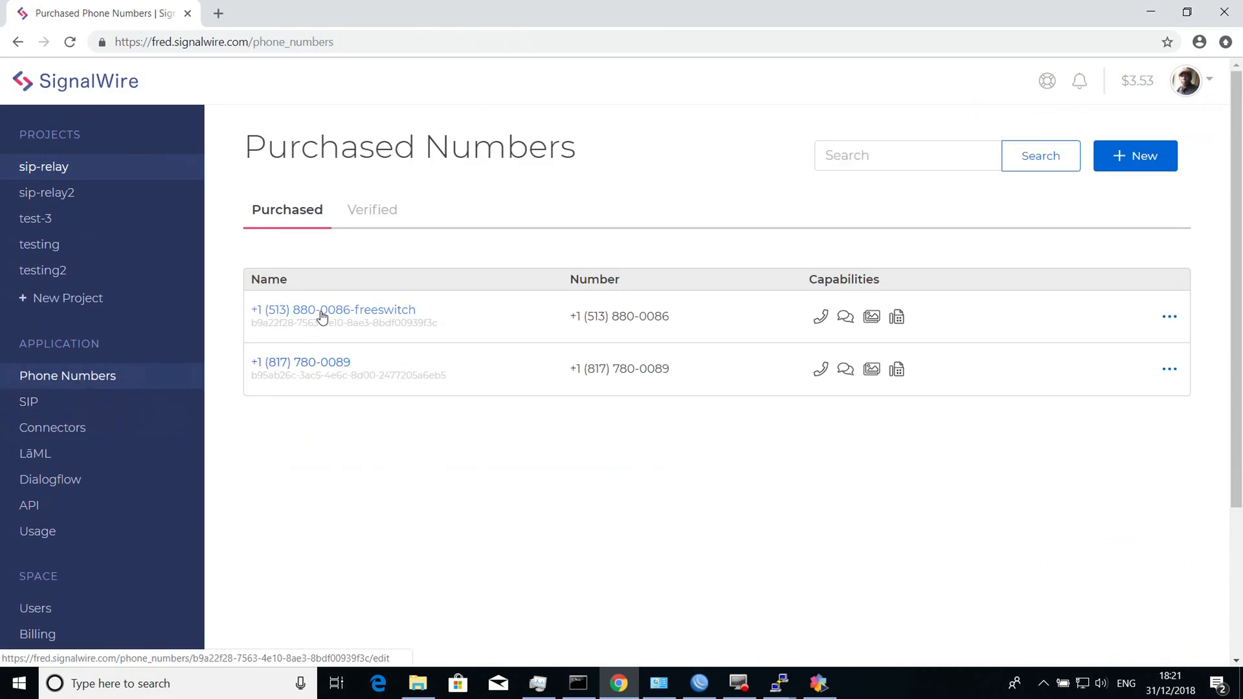
left_click(333, 310)
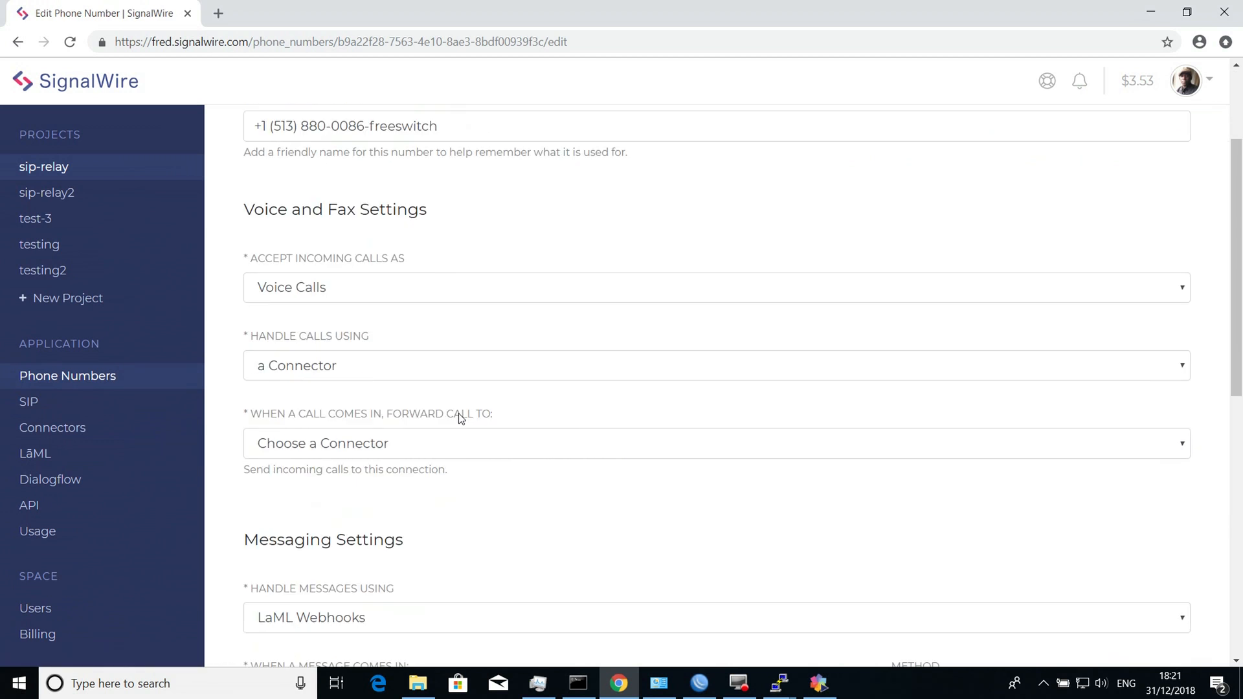
left_click(714, 366)
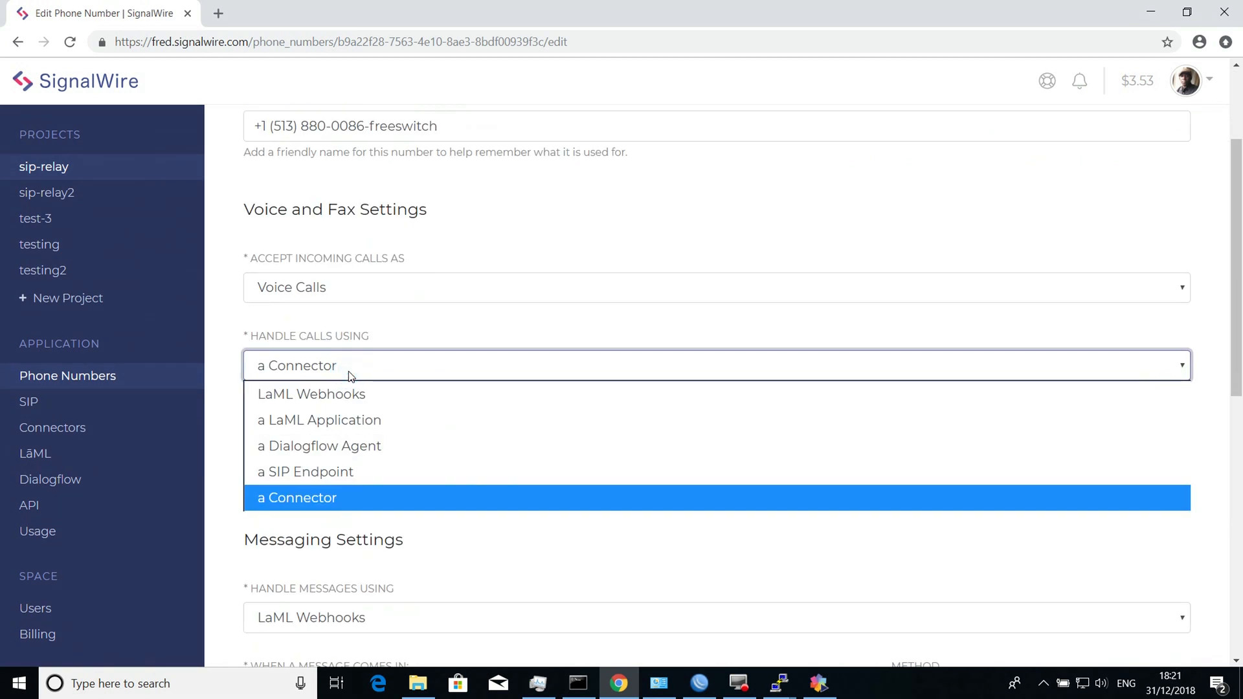
left_click(296, 498)
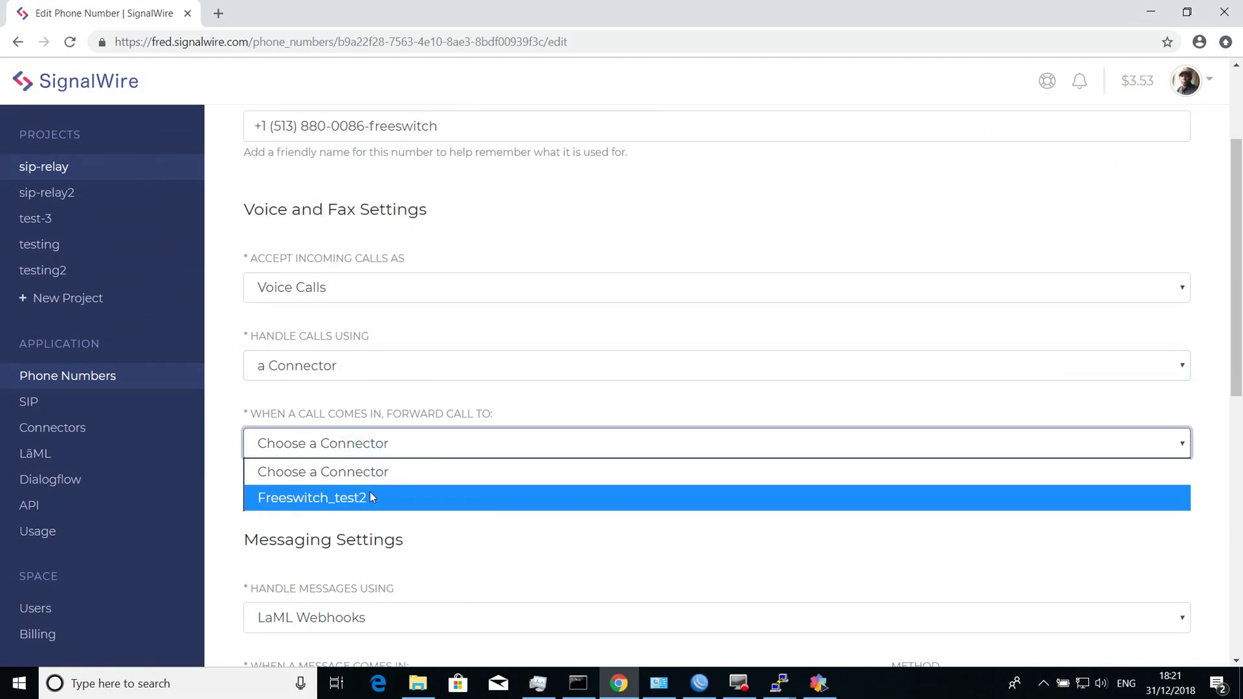
left_click(314, 497)
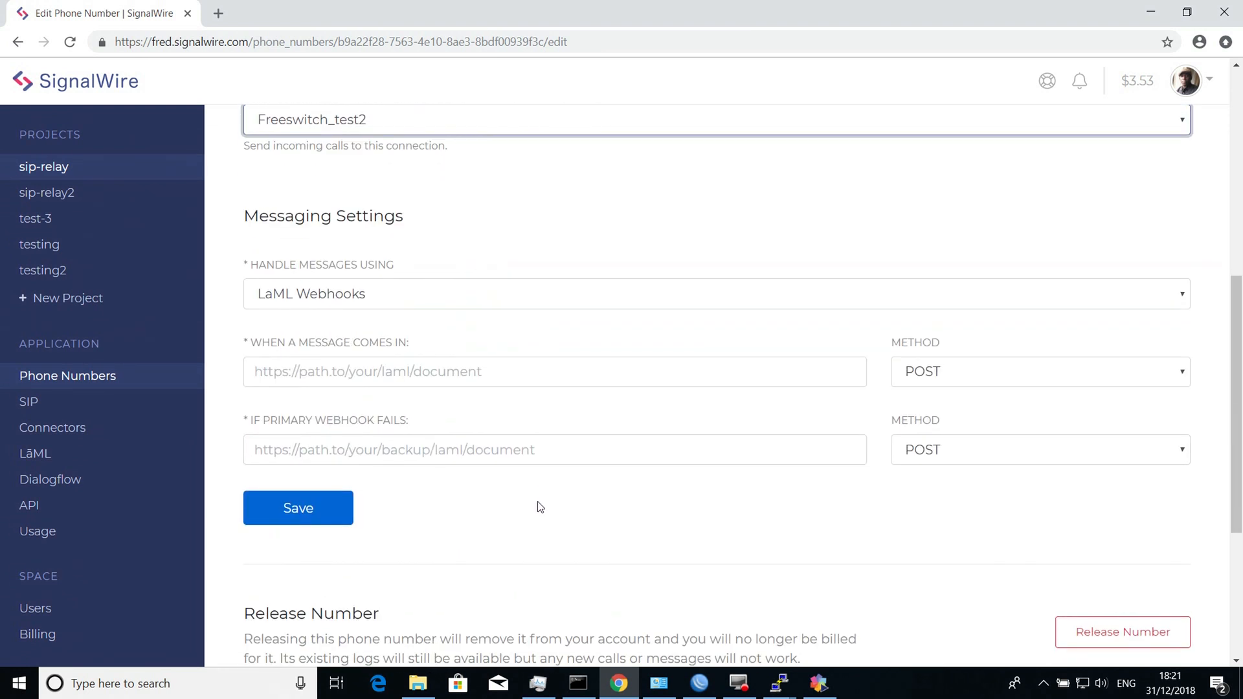
left_click(298, 508)
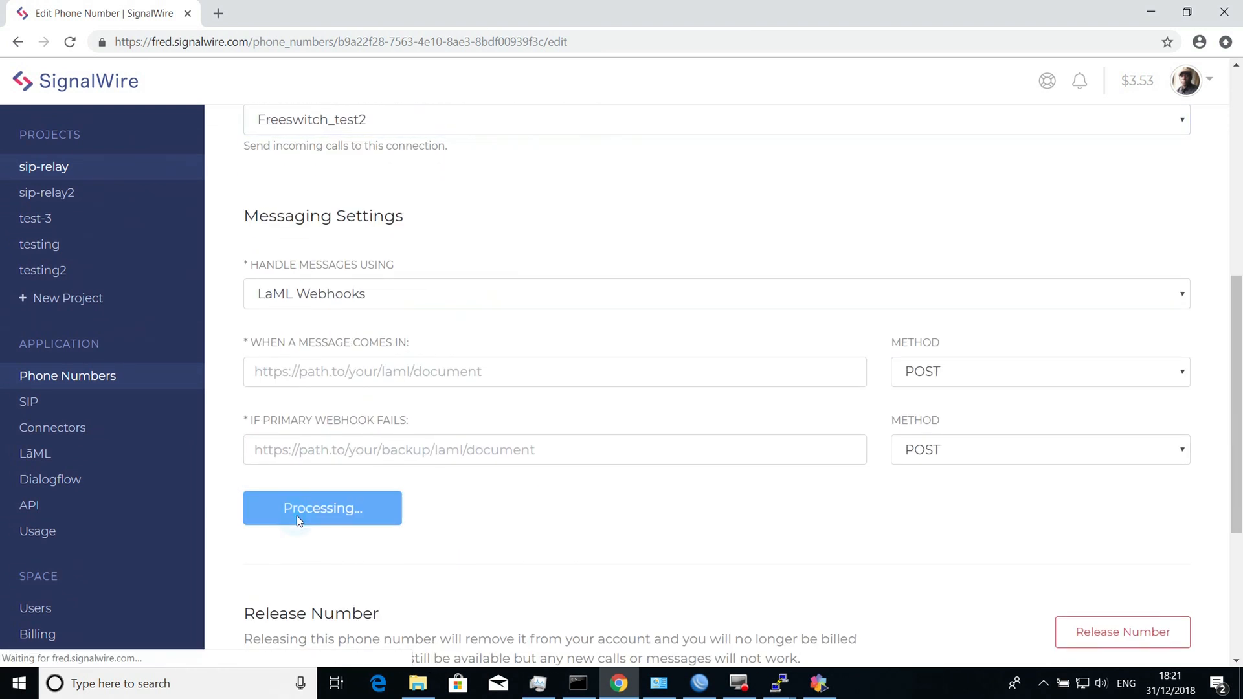
left_click(321, 508)
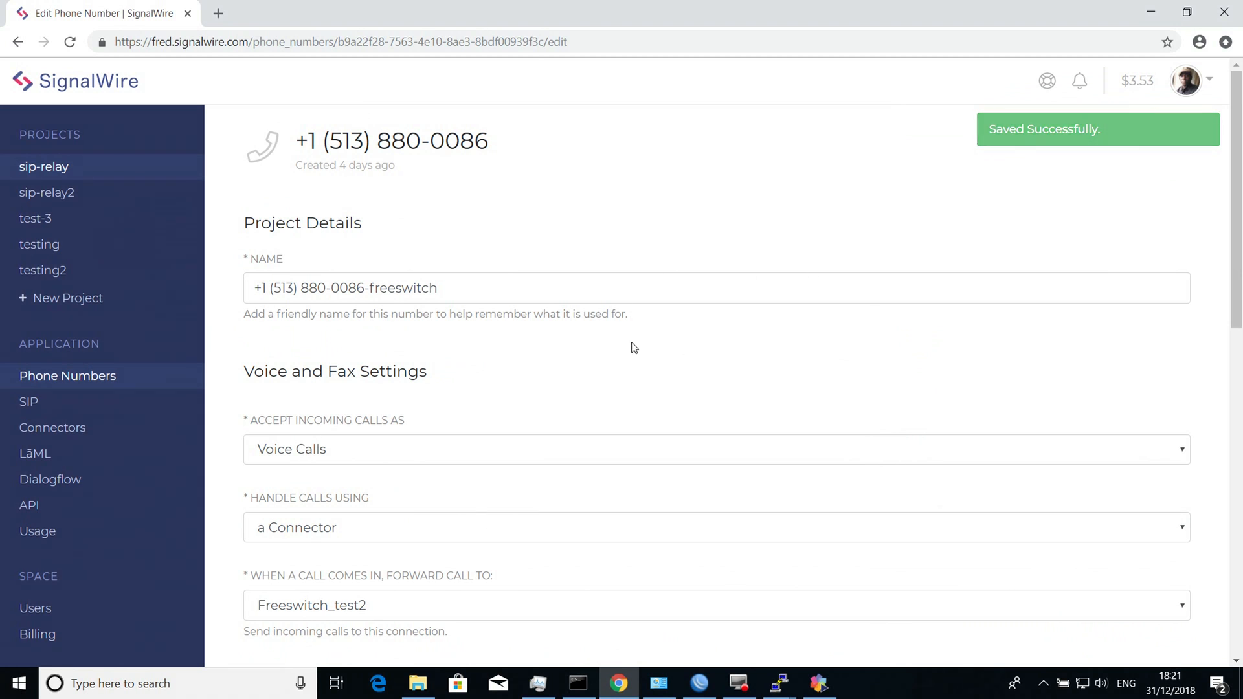
mouse_move(655, 537)
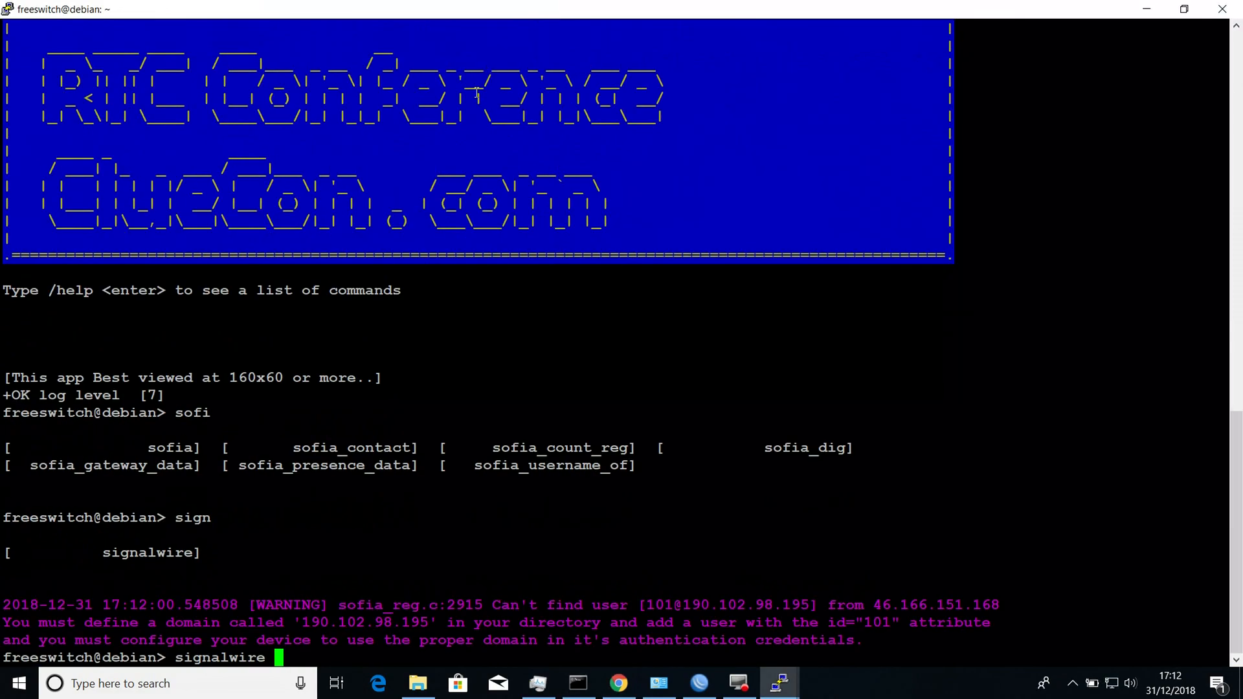
Run 'signalwire adopt' in fs_cli, then start 'signalwire reload'.
type("adopt")
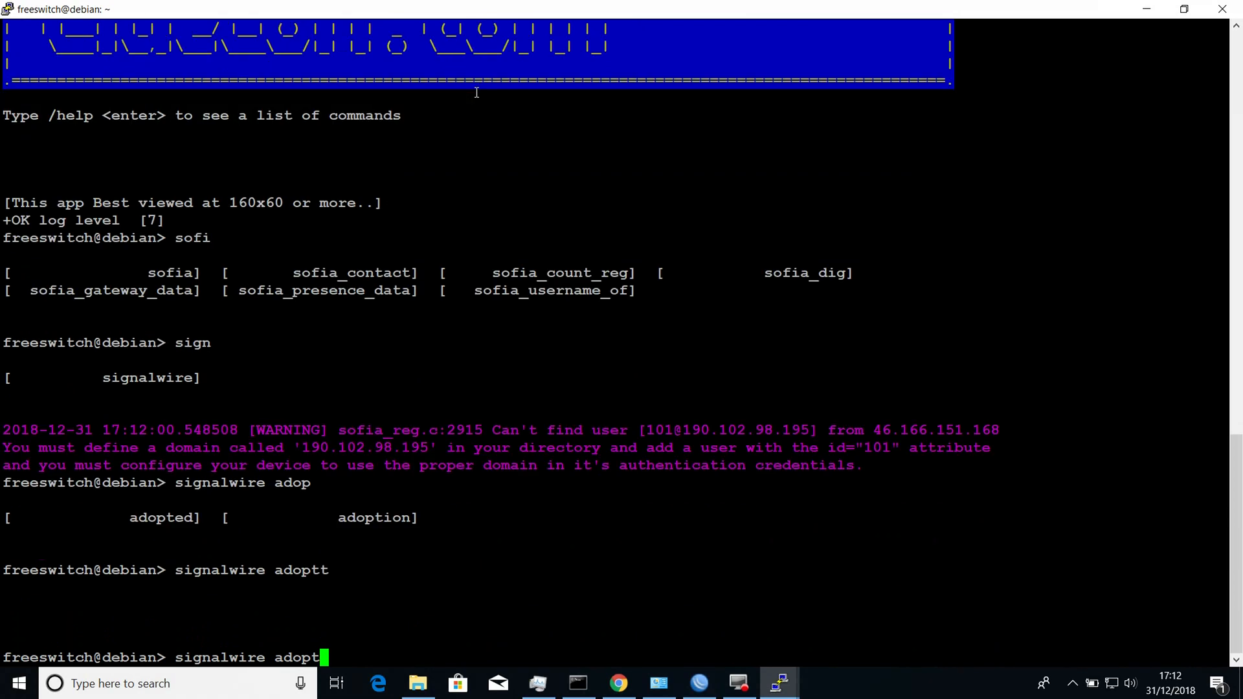
type("signalwire rel")
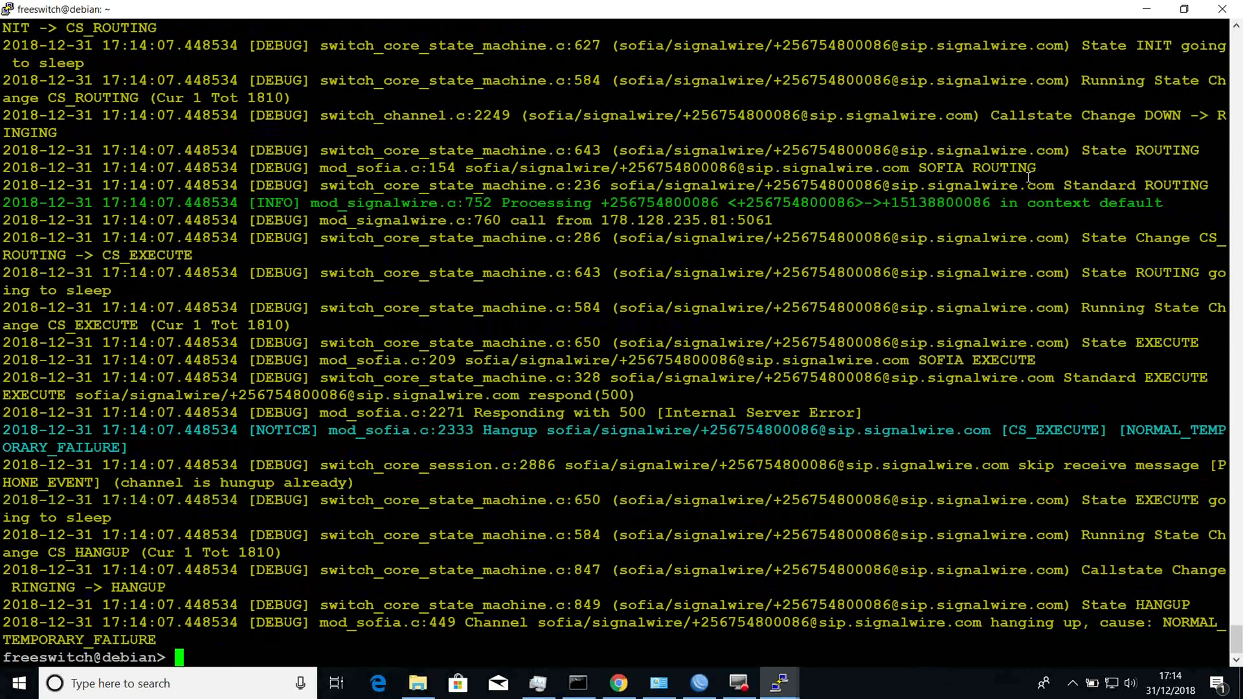
scroll("down", 3)
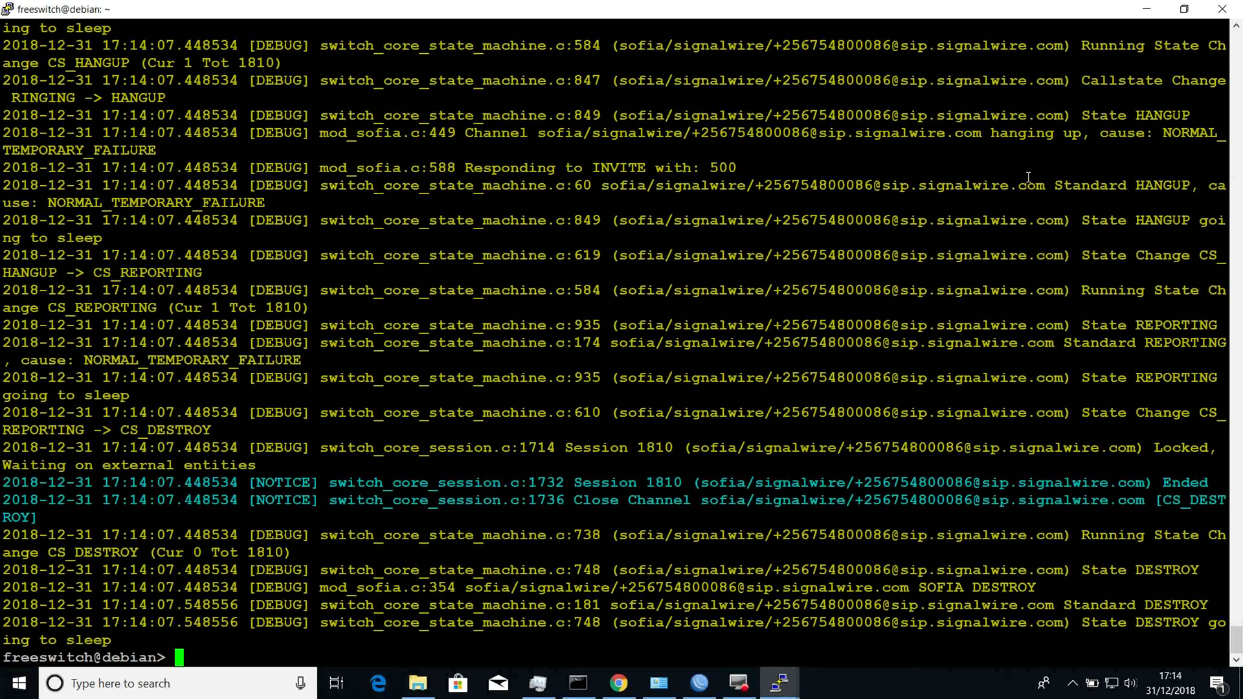
mouse_move(962, 244)
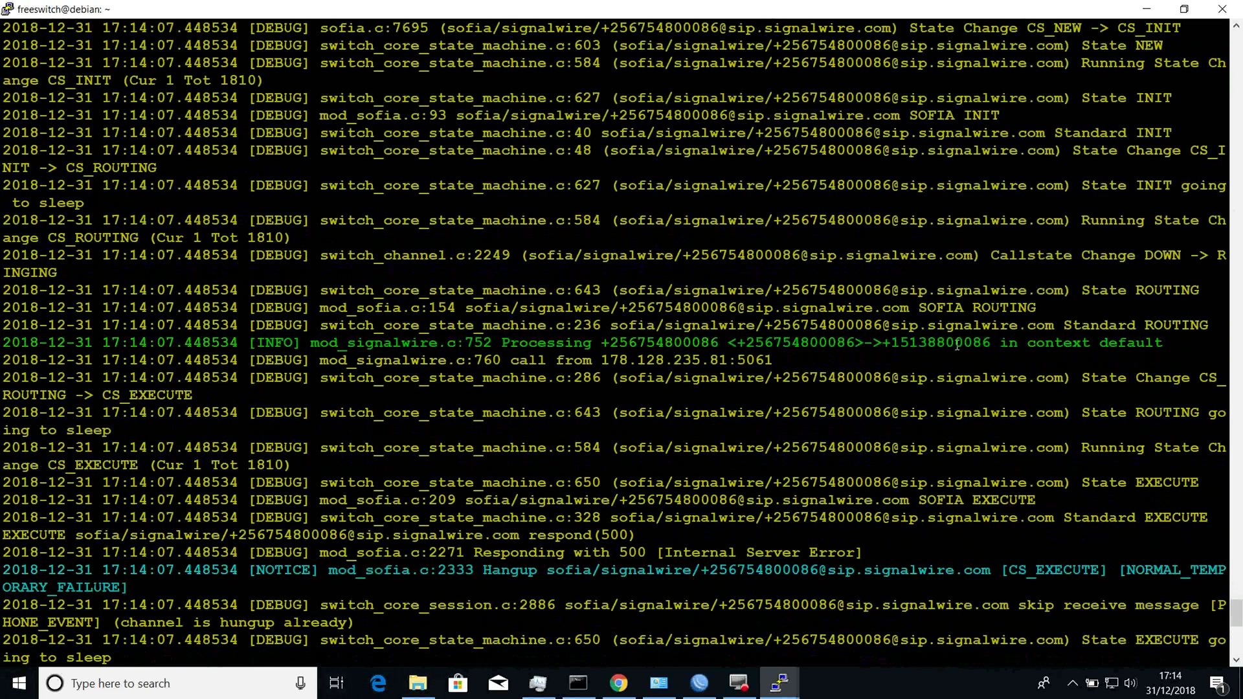
double_click(511, 325)
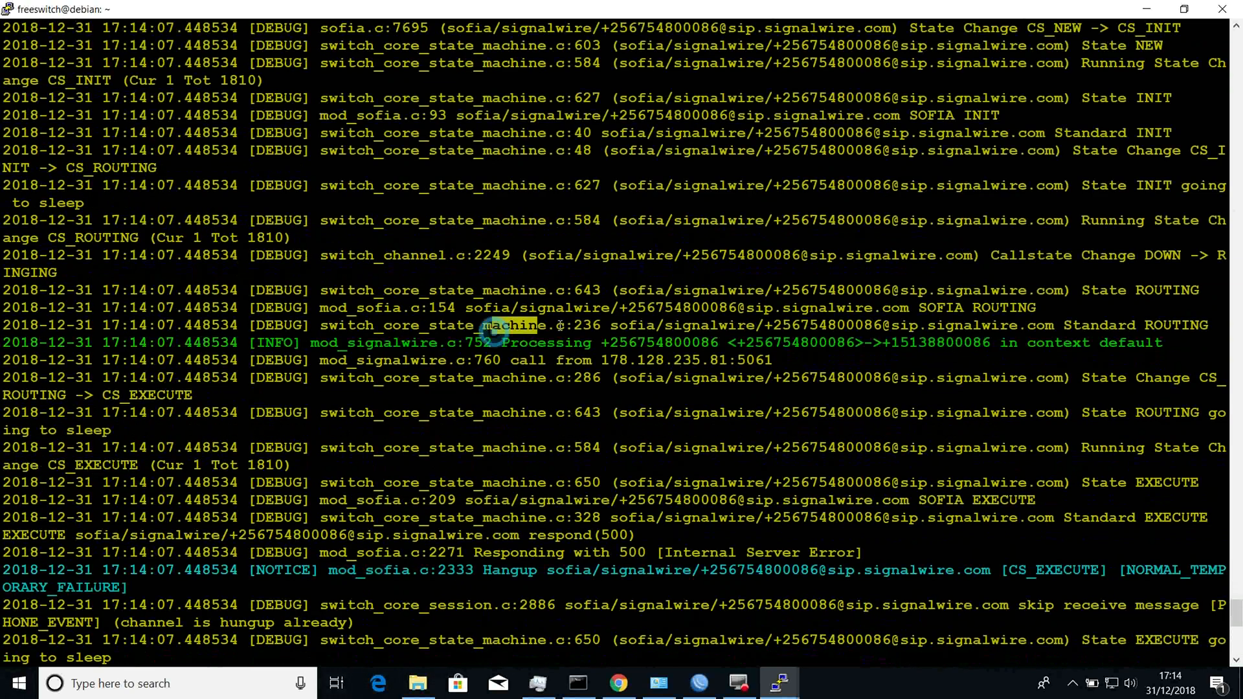